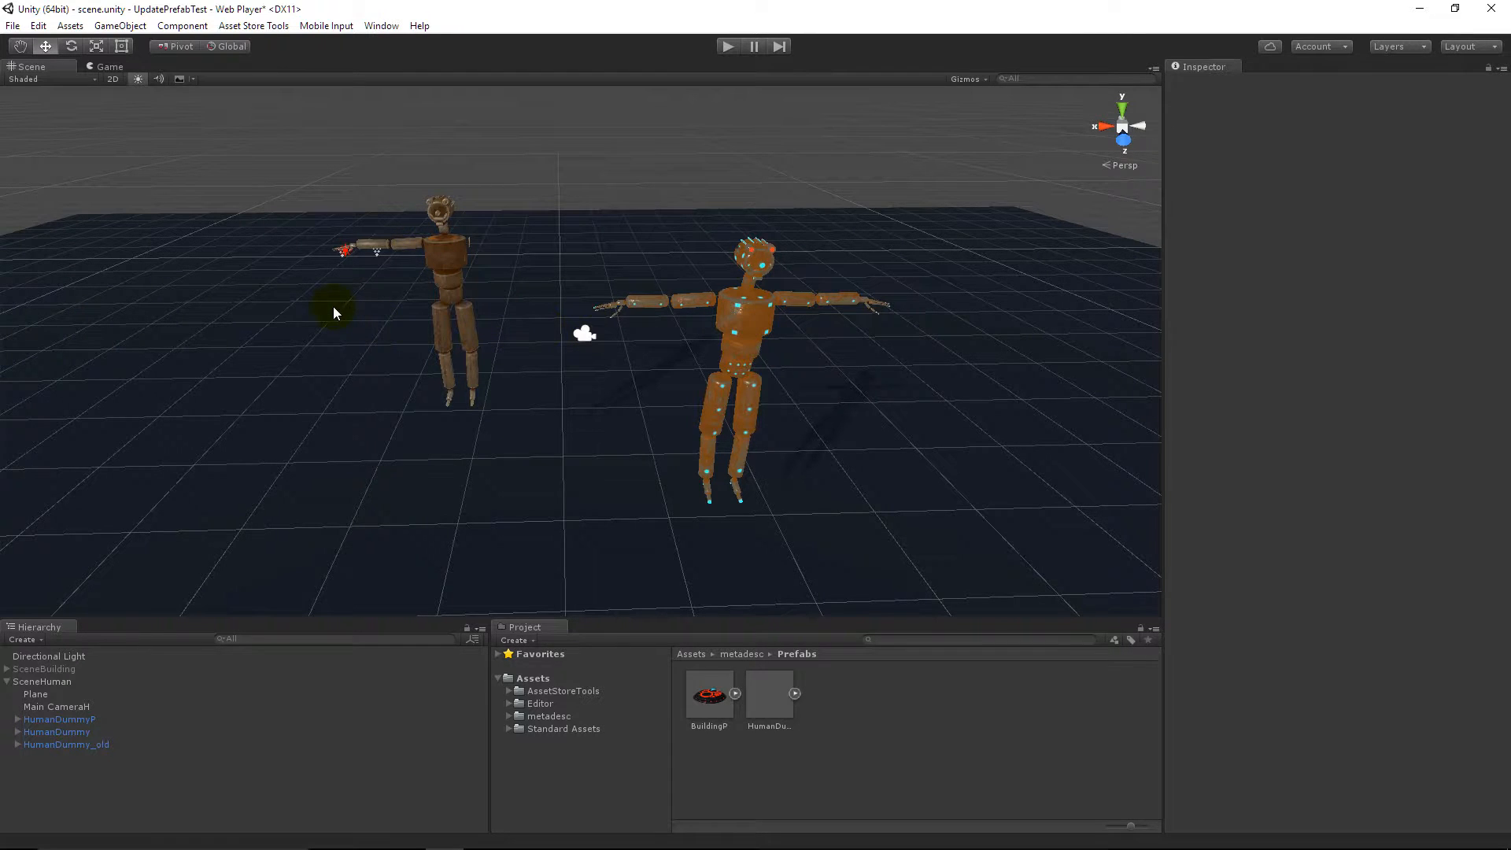
pyautogui.moveTo(368, 338)
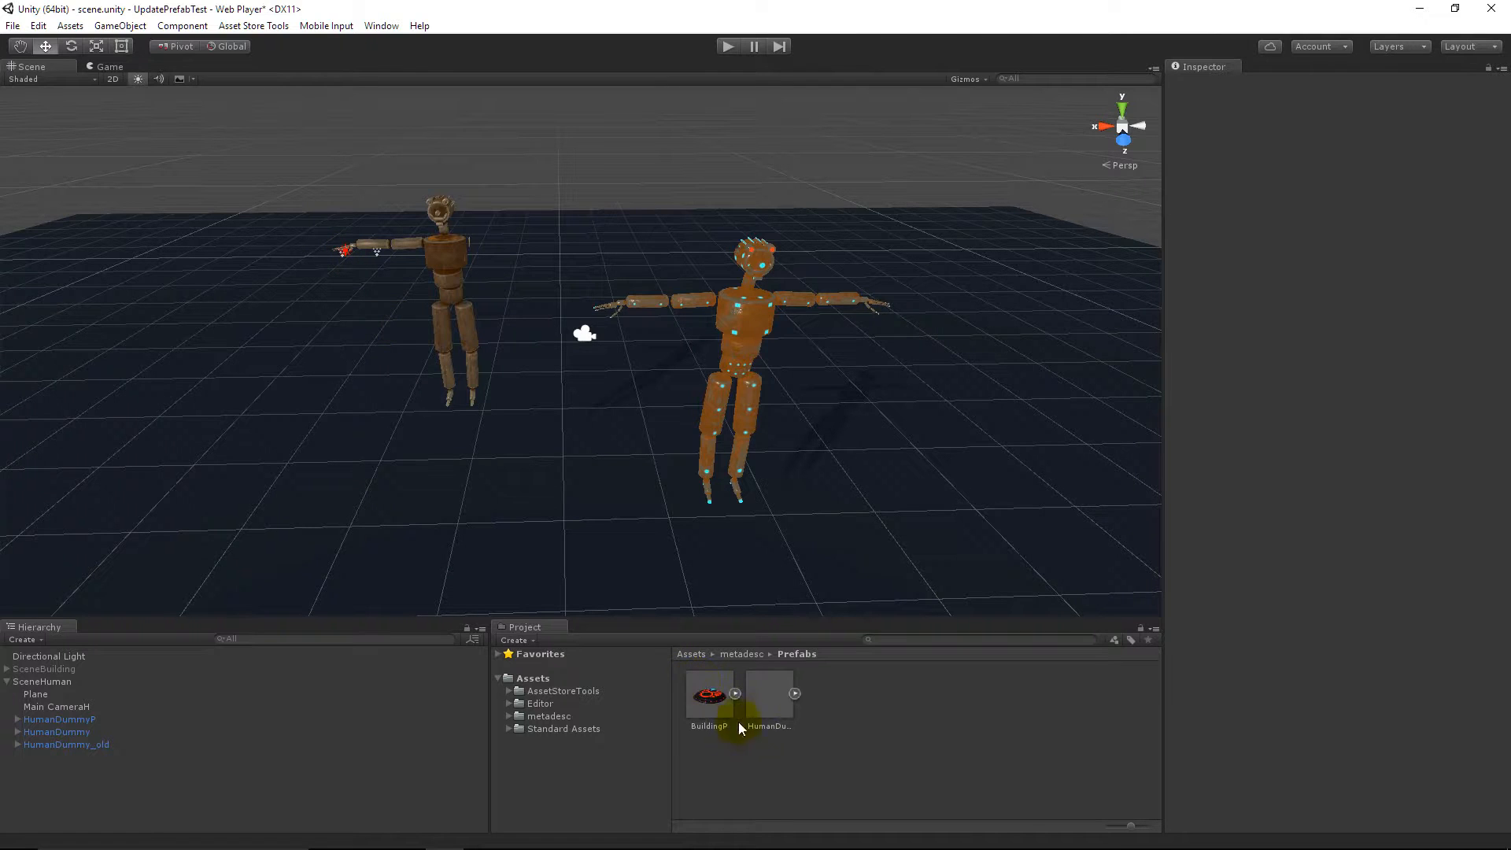
# - Run metadesc > UpdatePrefab on the HumanDummyP prefab, adding a third dummy
pyautogui.rightClick(767, 694)
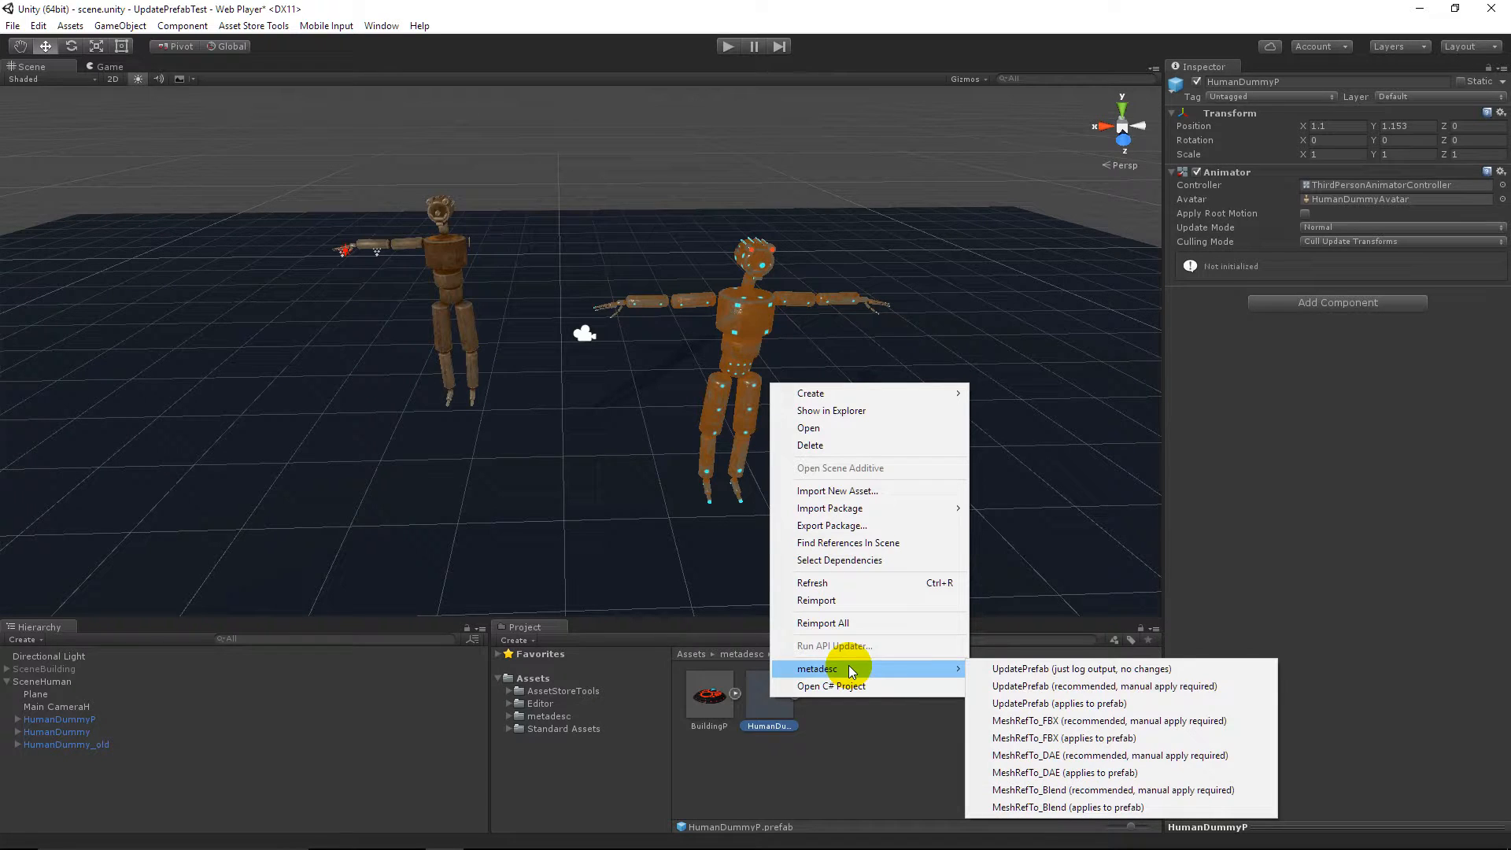
pyautogui.click(1058, 703)
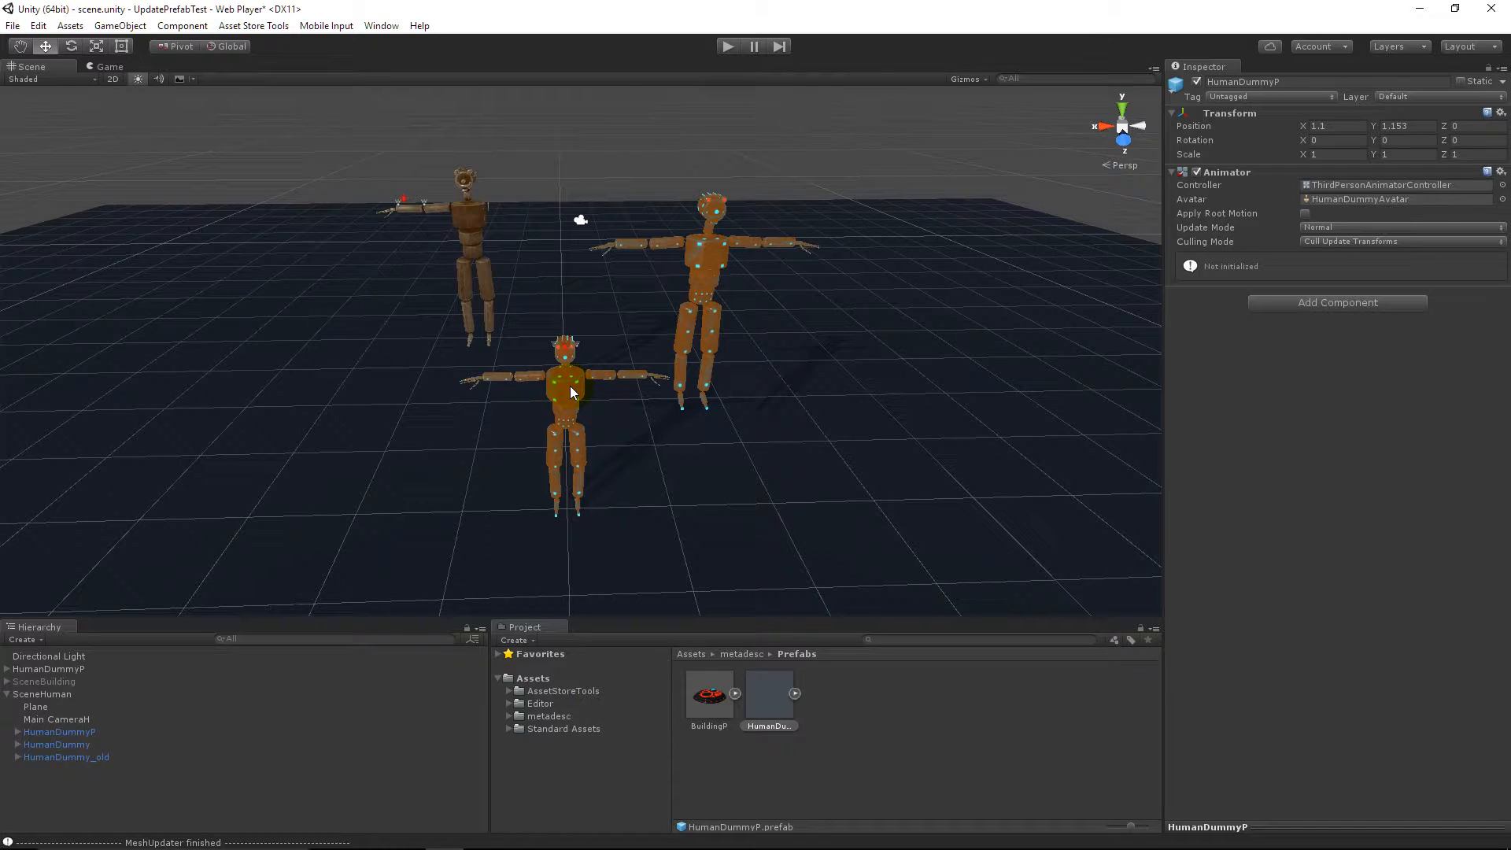
# - Select the new dummy and drag it back between the other two figures
pyautogui.click(564, 385)
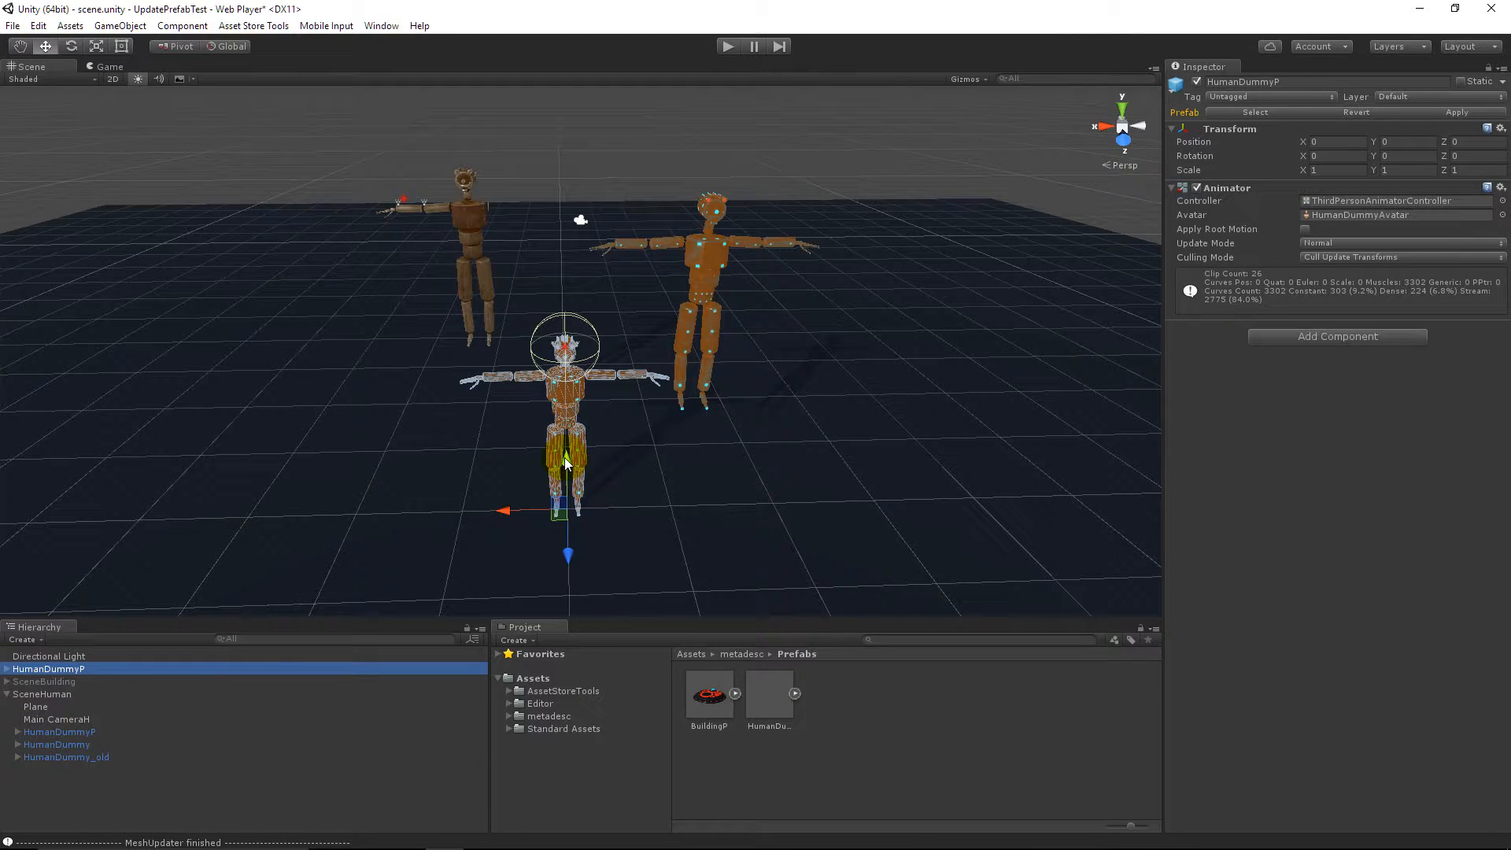
pyautogui.moveTo(567, 453); pyautogui.dragTo(567, 337)
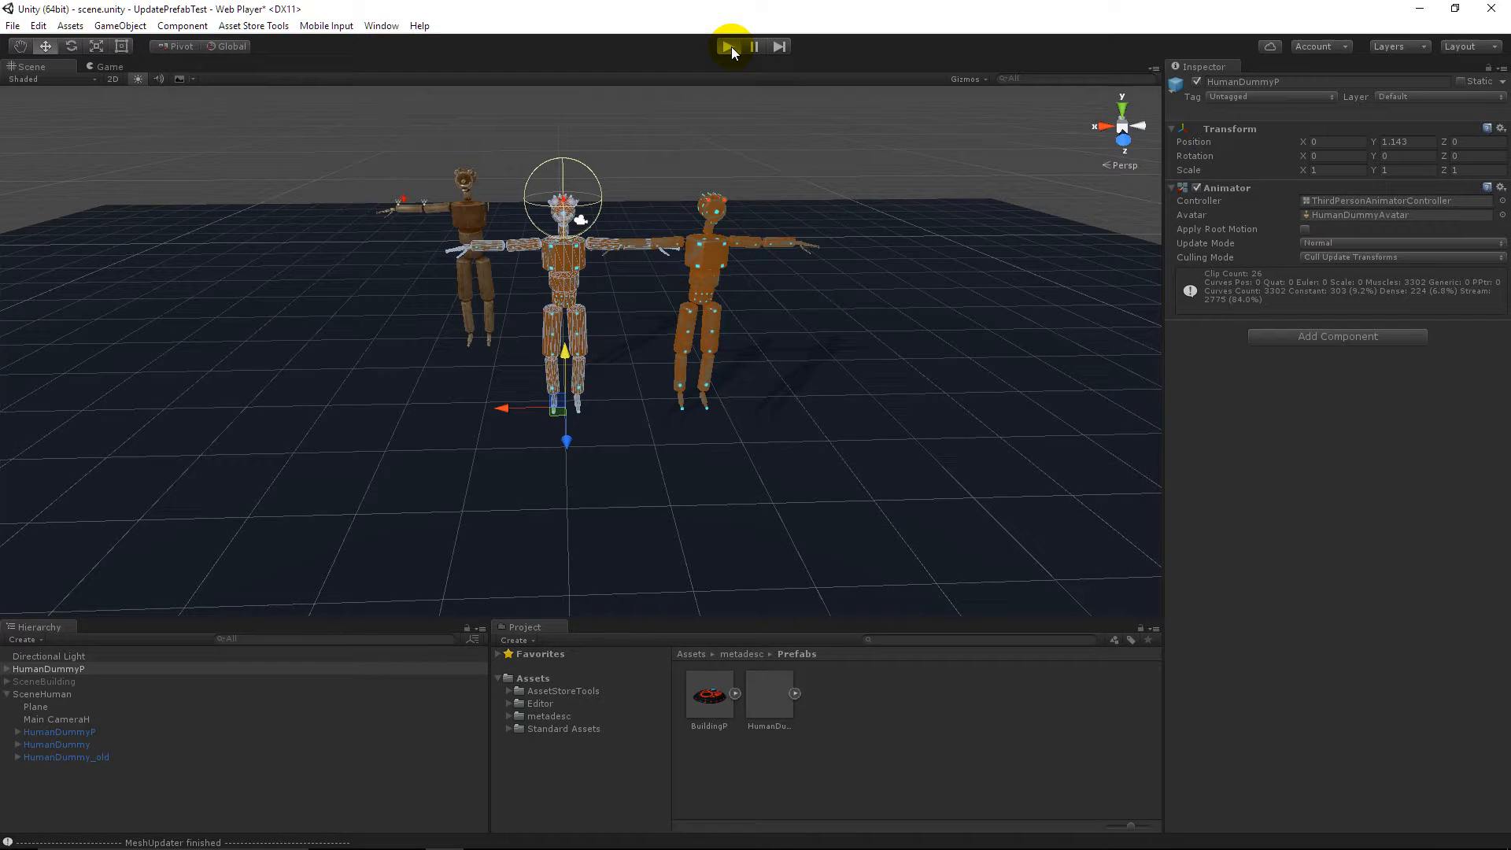
pyautogui.click(728, 45)
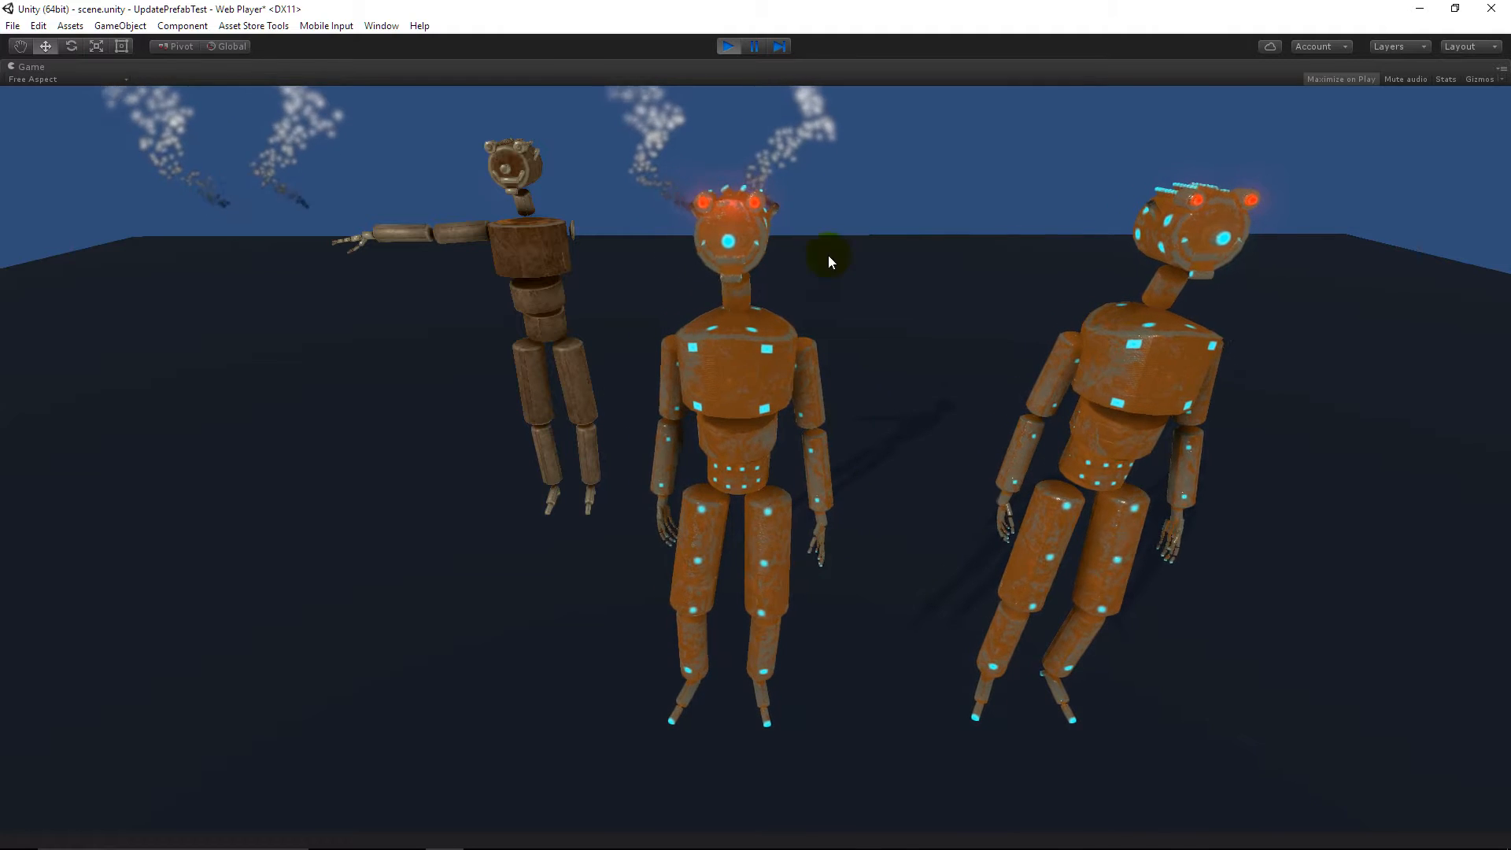
pyautogui.click(729, 46)
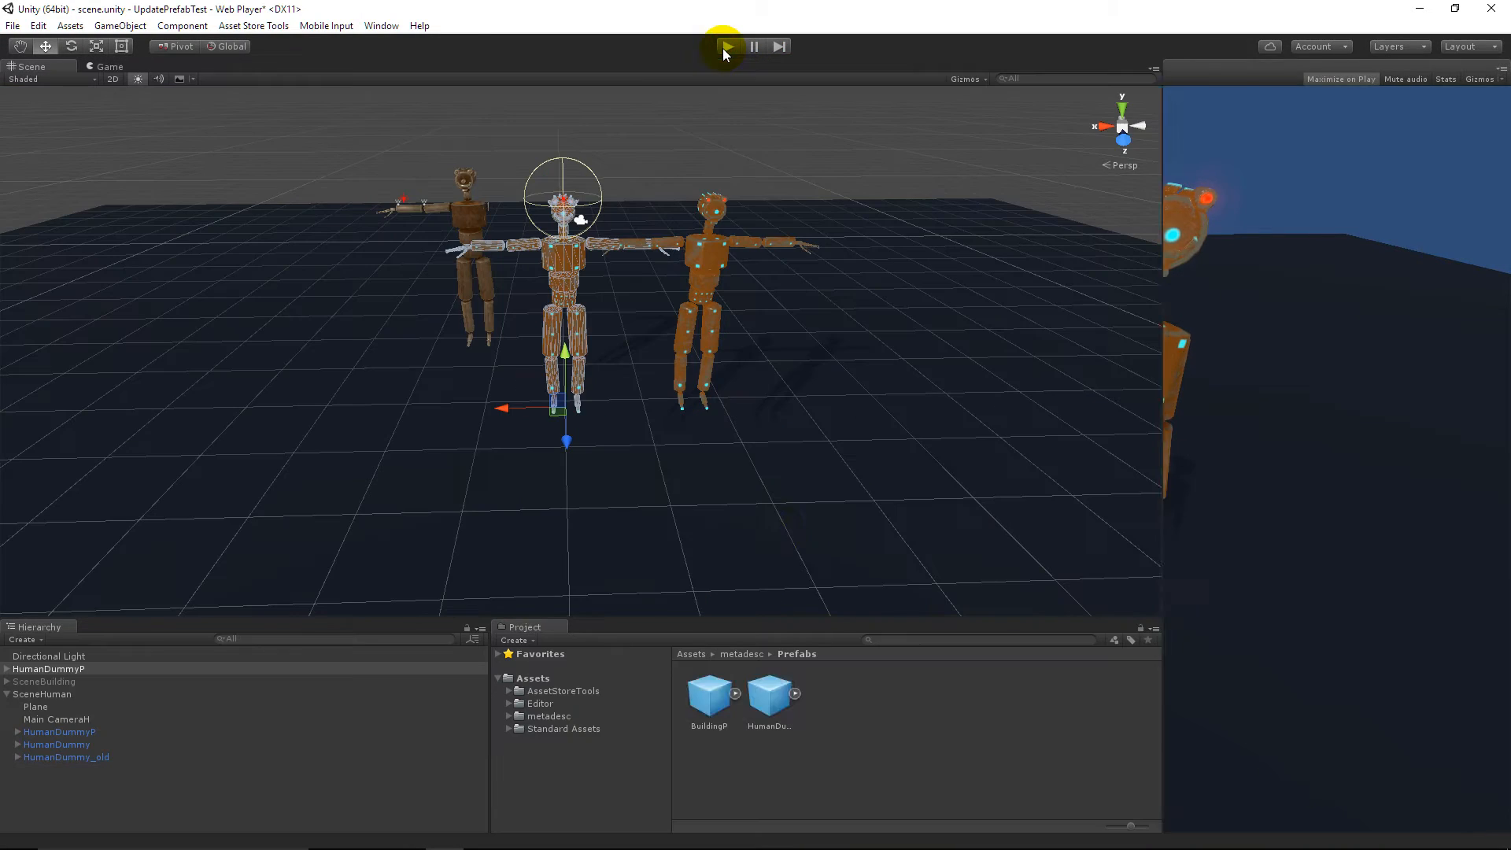
# - Expand HumanDummyP and its metarig, then select the Dummy mesh to view its Skinned Mesh Renderer
pyautogui.click(48, 669)
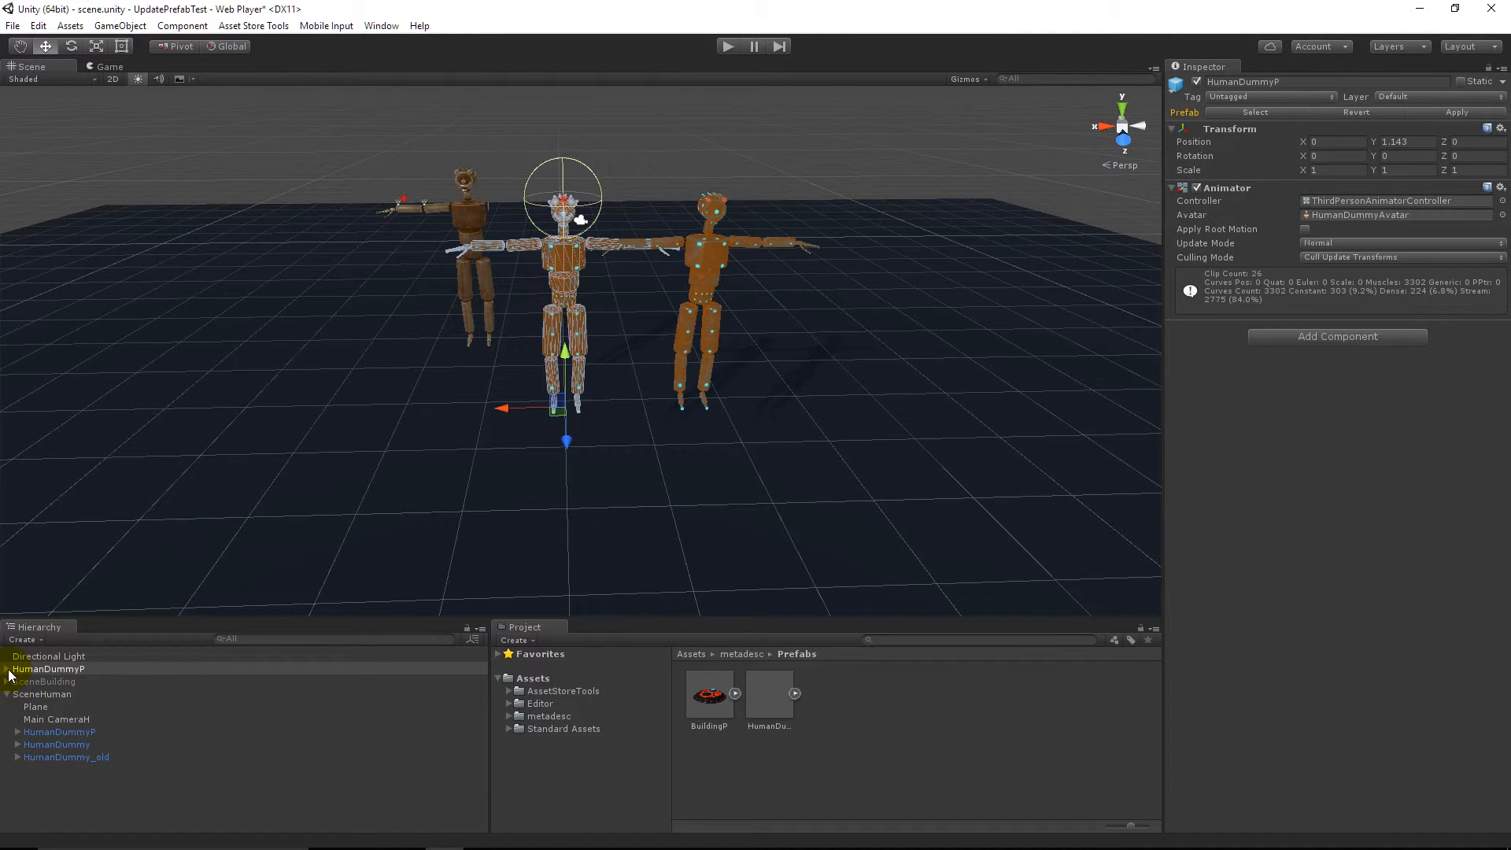
pyautogui.click(8, 668)
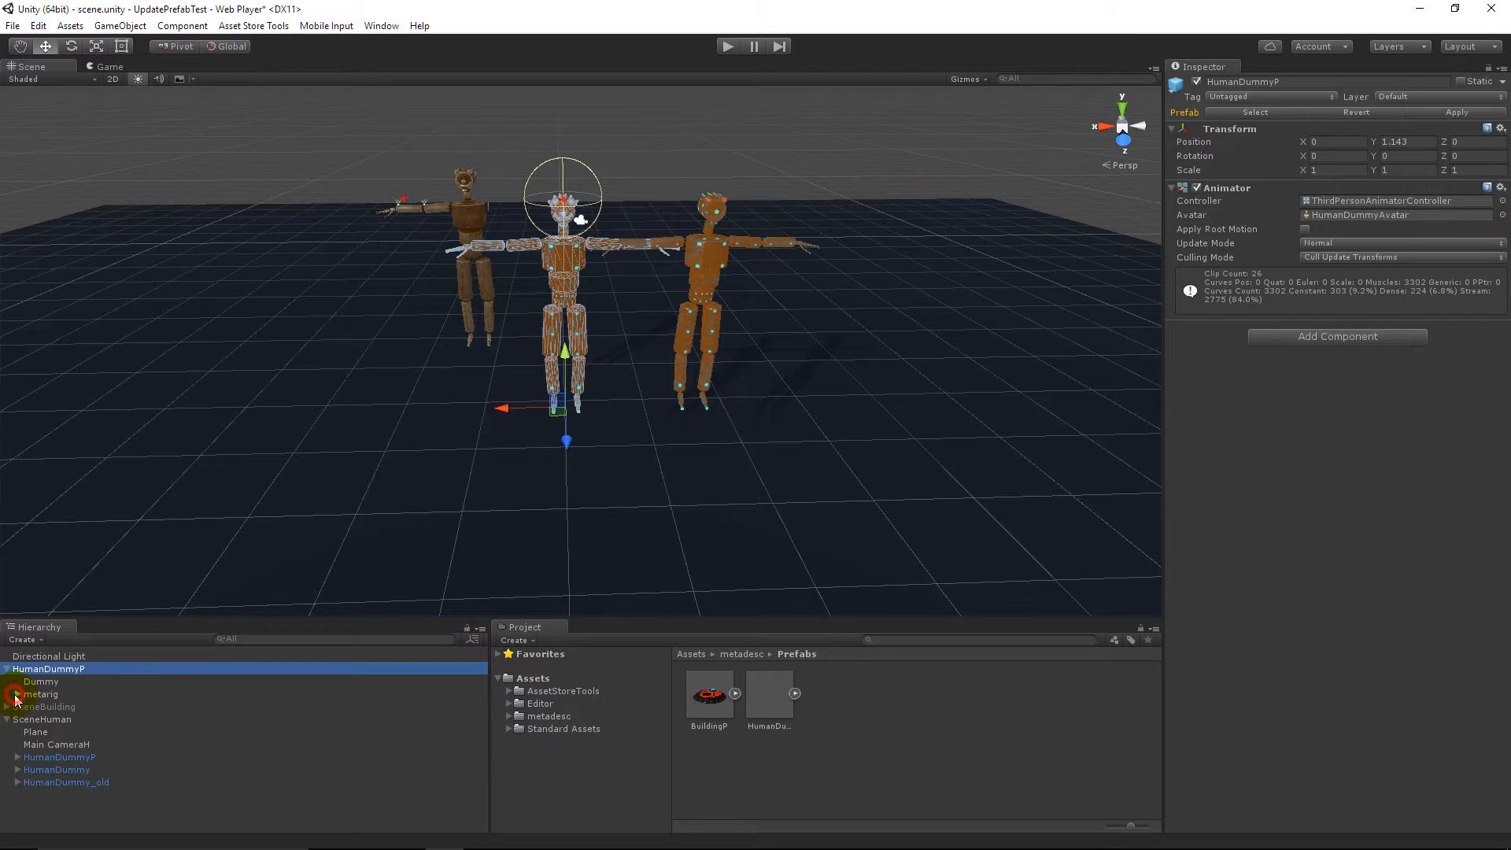
pyautogui.click(27, 694)
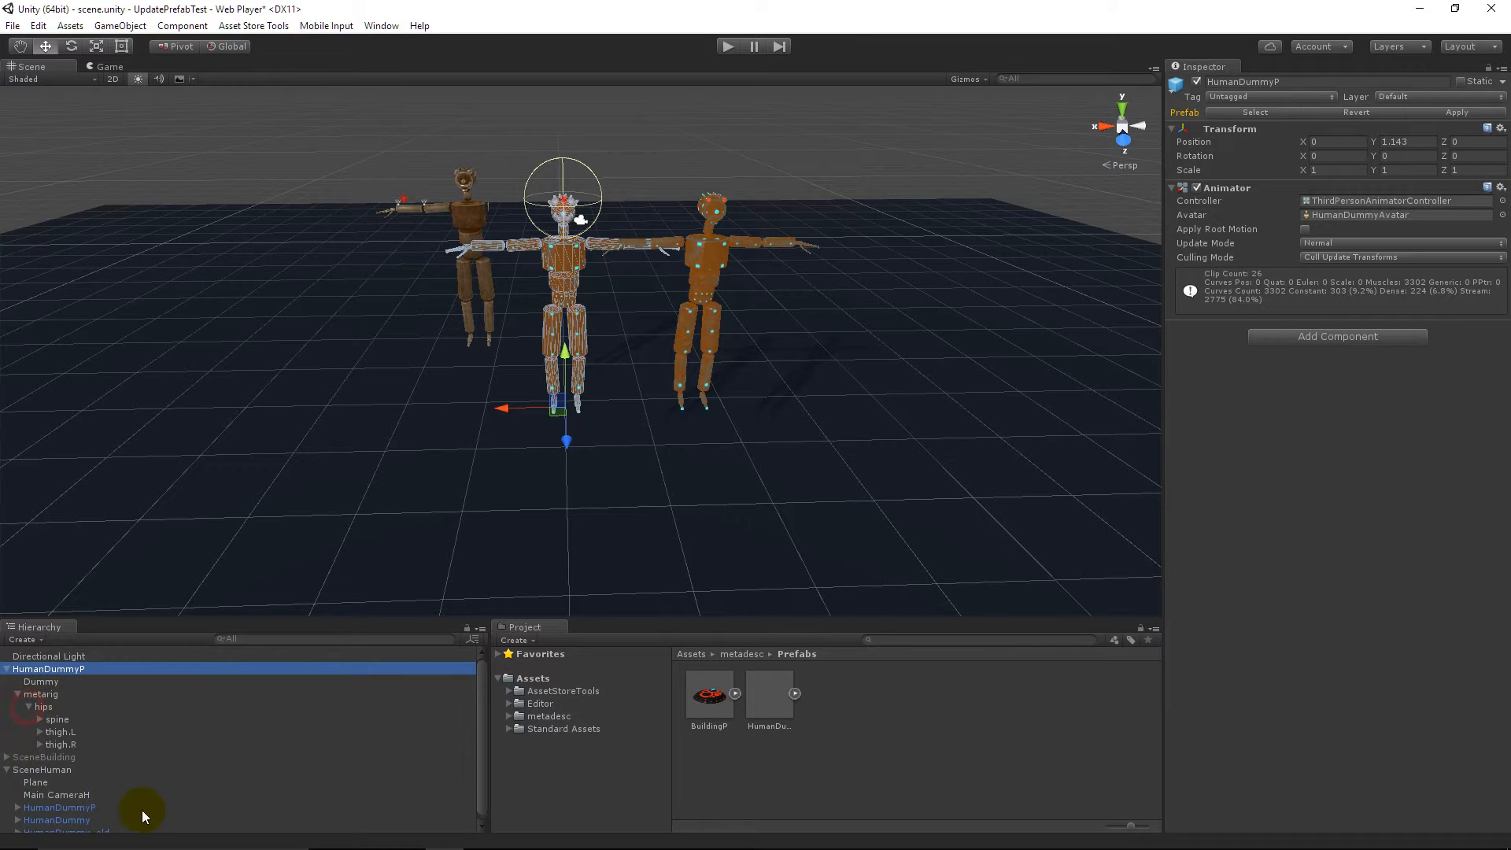
pyautogui.moveTo(54, 687)
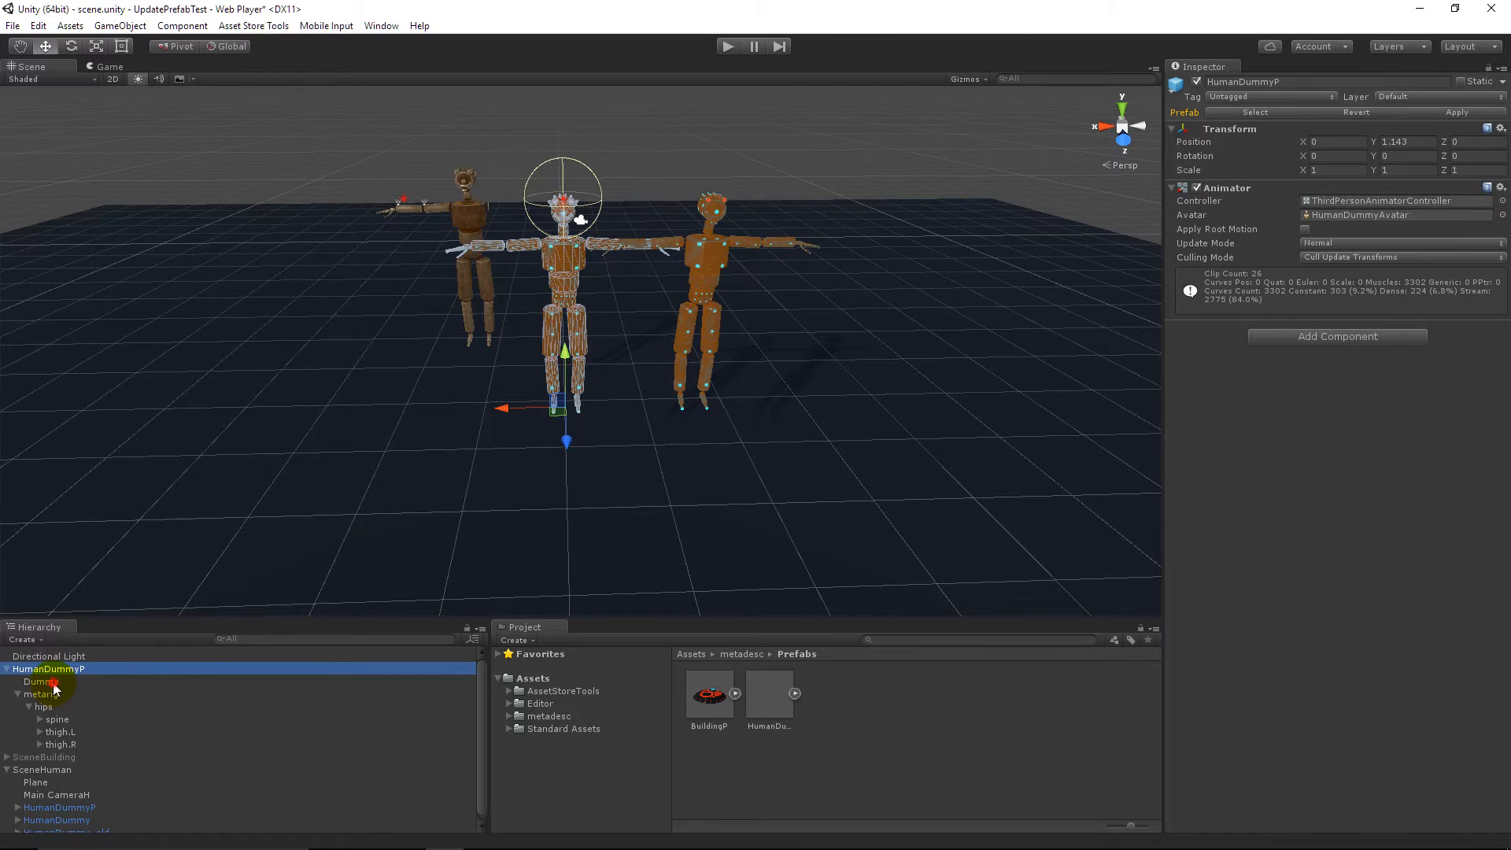
pyautogui.click(41, 681)
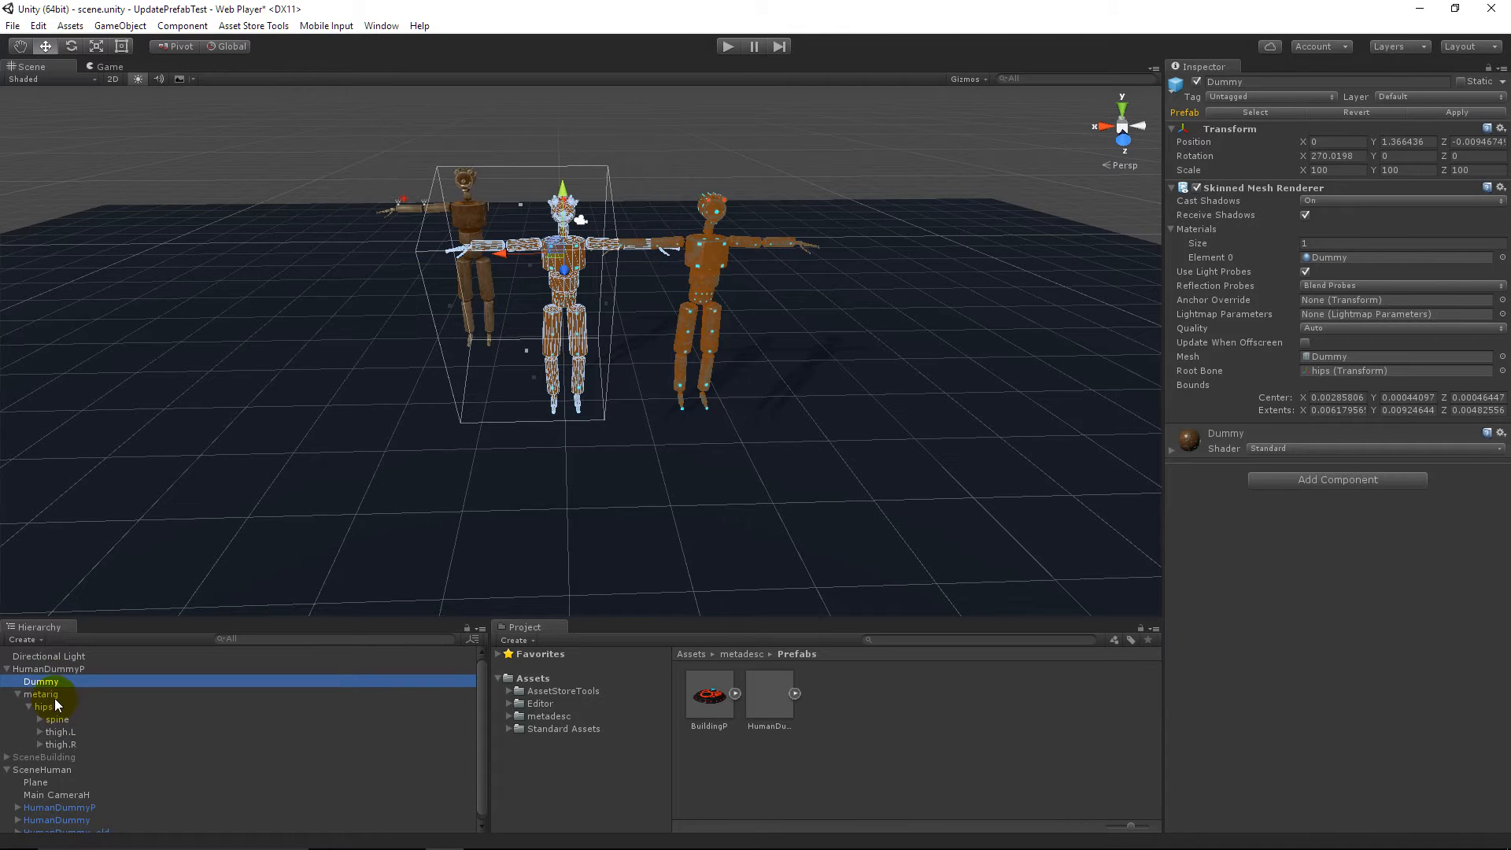
# - Select metarig and expand the bones down to the head's SmokeR, SmokeL and PLight1
pyautogui.click(40, 694)
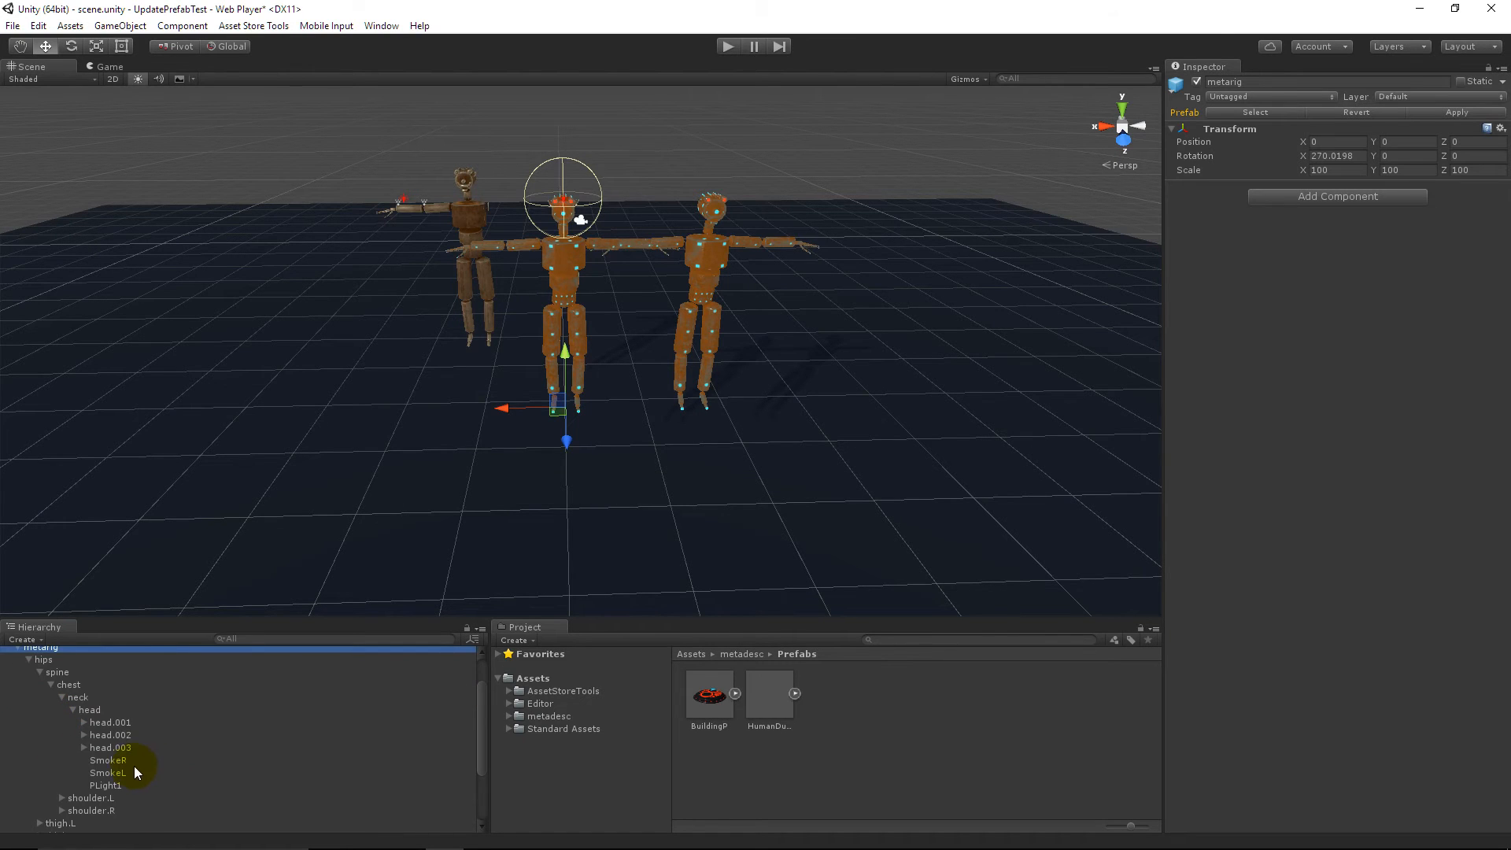
# - Inspect the SmokeL particle system, then the PLight1 point light on the head
pyautogui.click(107, 773)
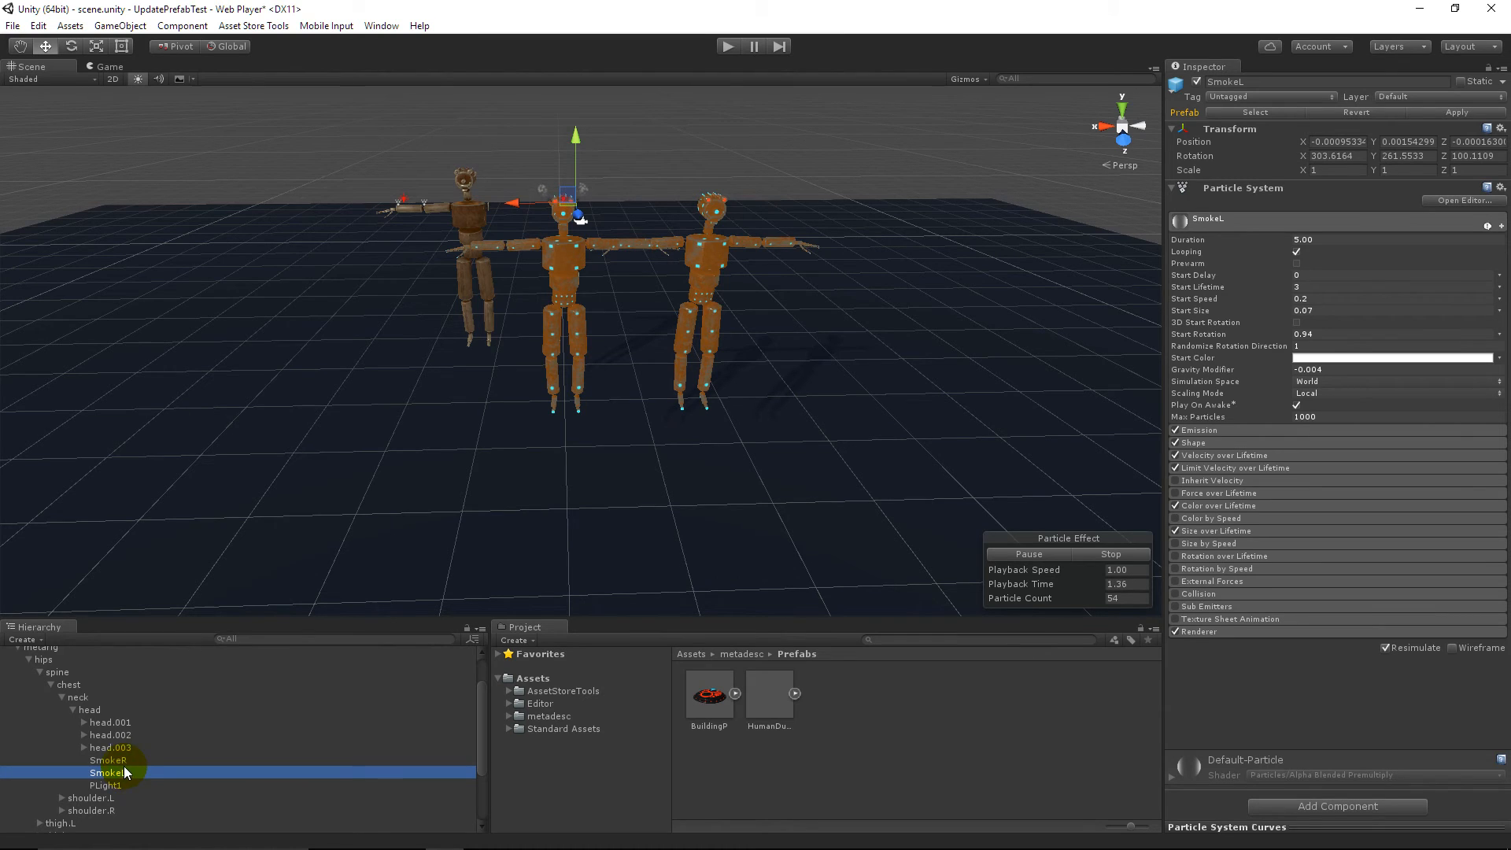
pyautogui.click(103, 785)
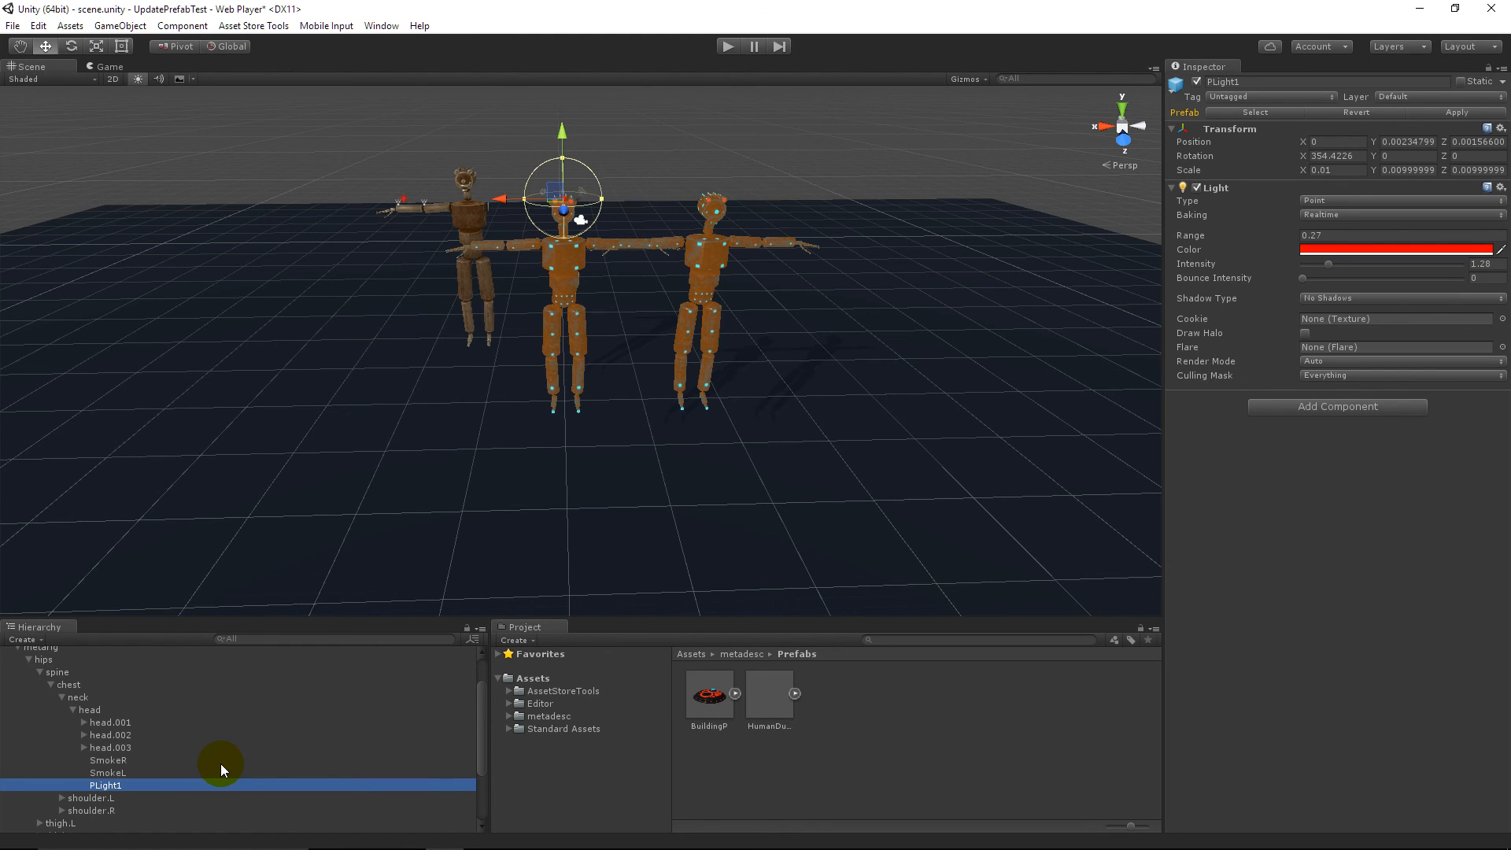
pyautogui.moveTo(609, 472)
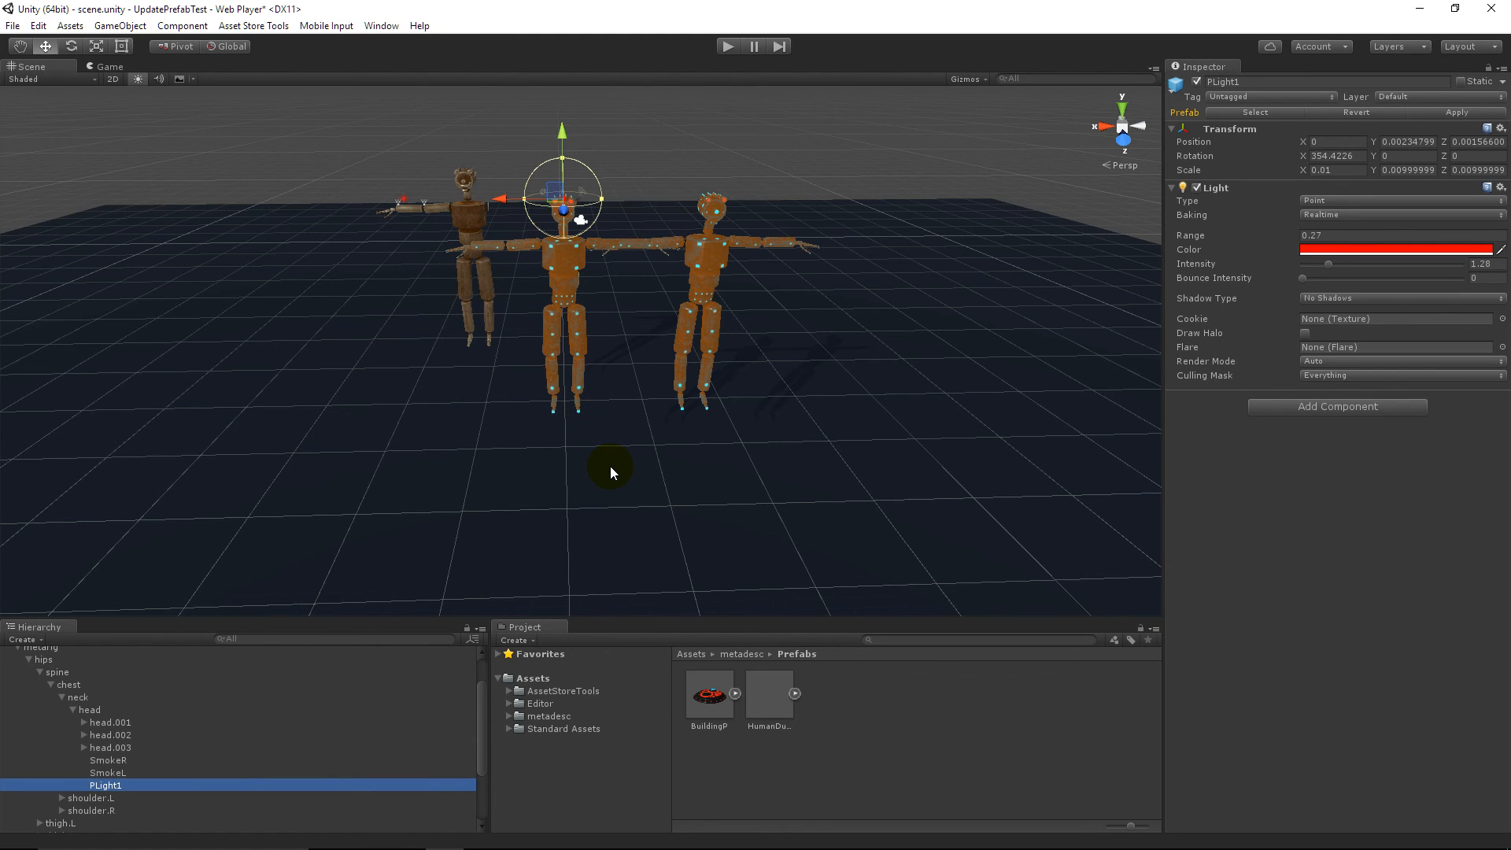